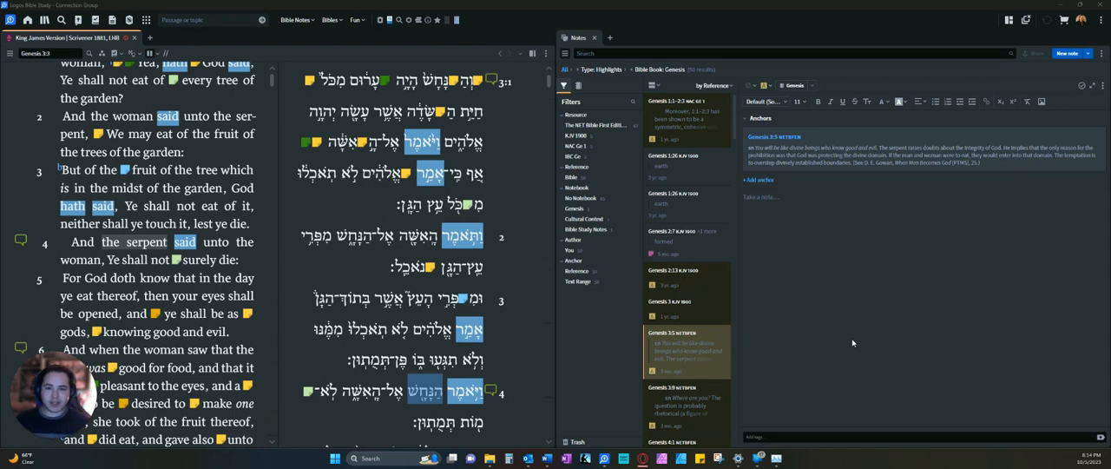
mouse_move(859, 321)
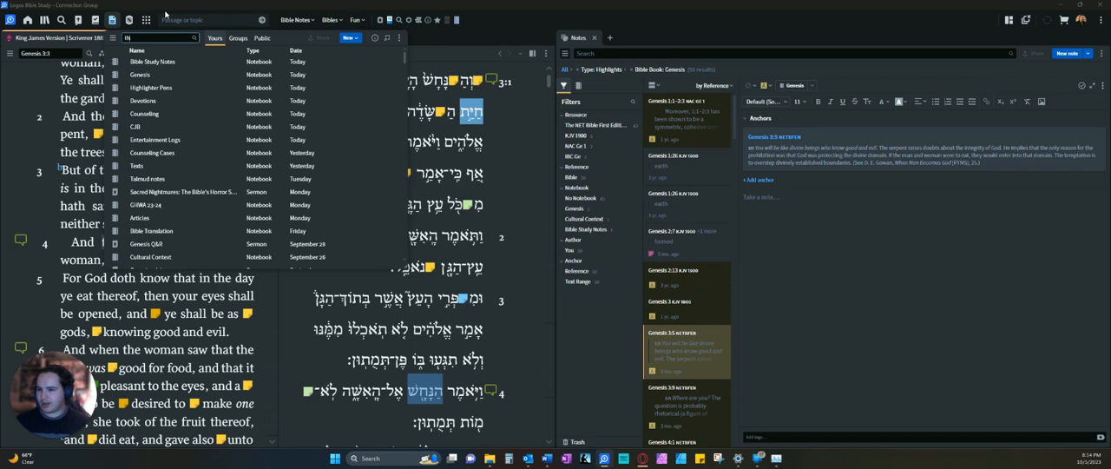
Step: Search the Documents list for 'thank' to find the thankfulness sermon
text(thankfulness.)
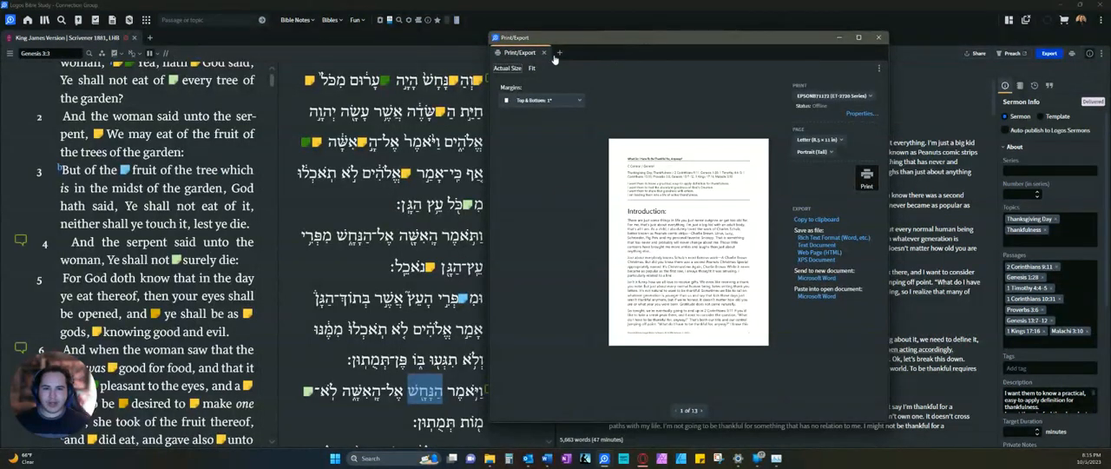
mouse_move(588, 146)
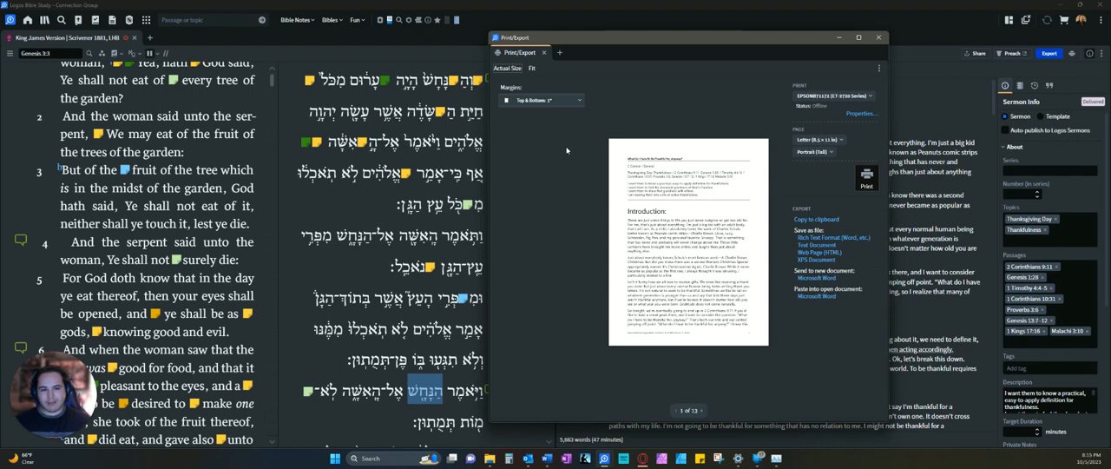
mouse_move(684, 197)
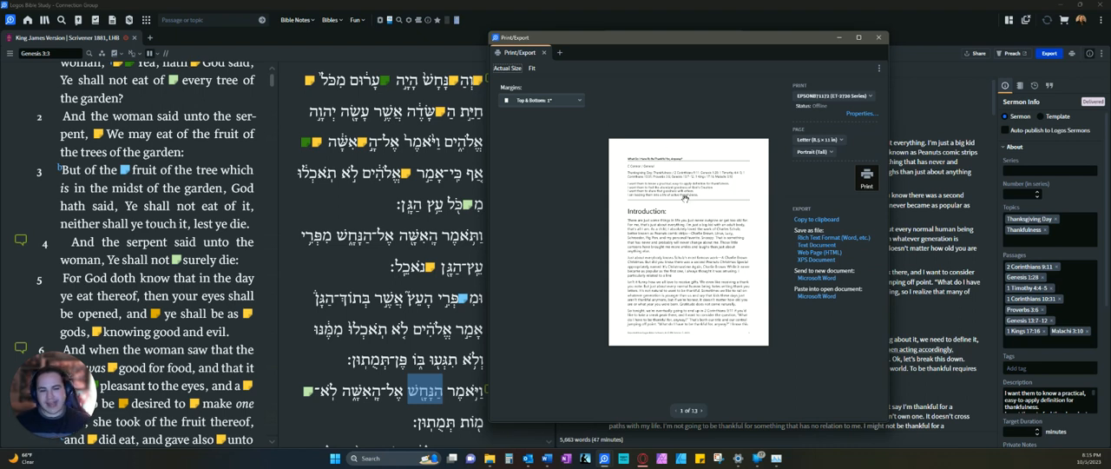
mouse_move(839, 135)
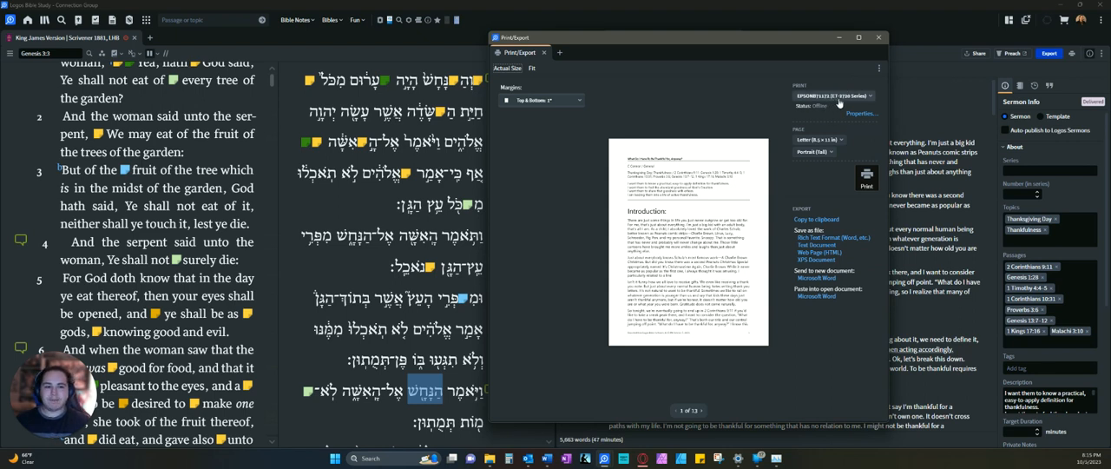
Step: Check the available printers, then send the sermon to a new Microsoft Word document
click(836, 95)
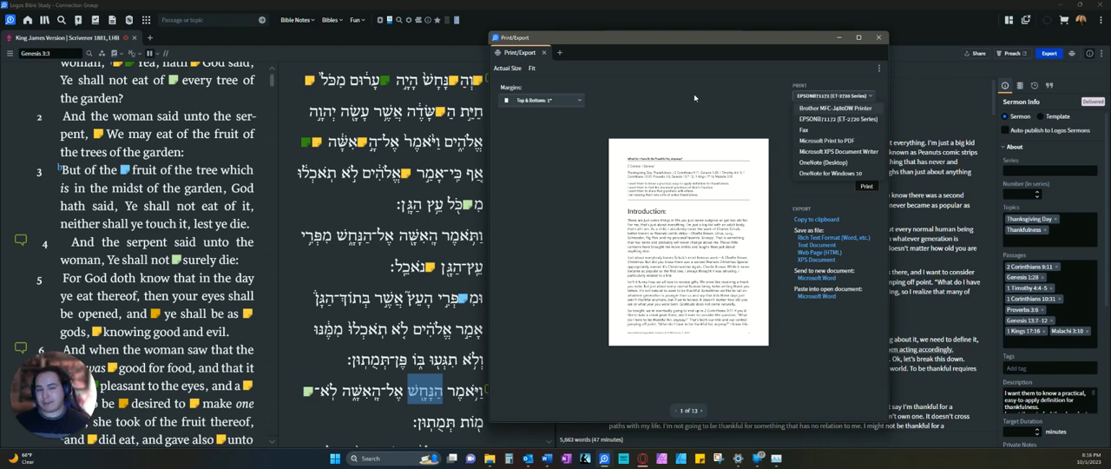
click(838, 96)
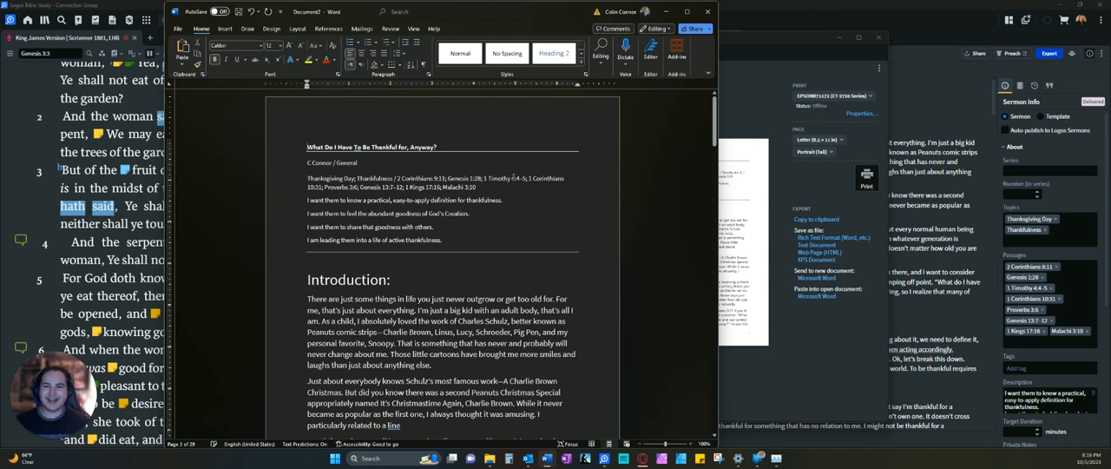
Step: Scroll through the Word copy's Genesis passages, then return to the Logos Print/Export window
scroll(down, 3)
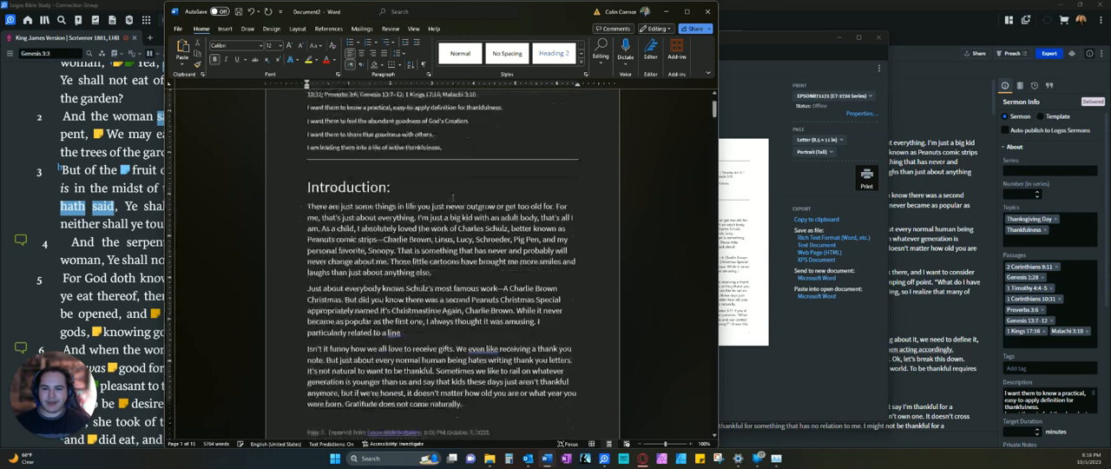
scroll(down, 3)
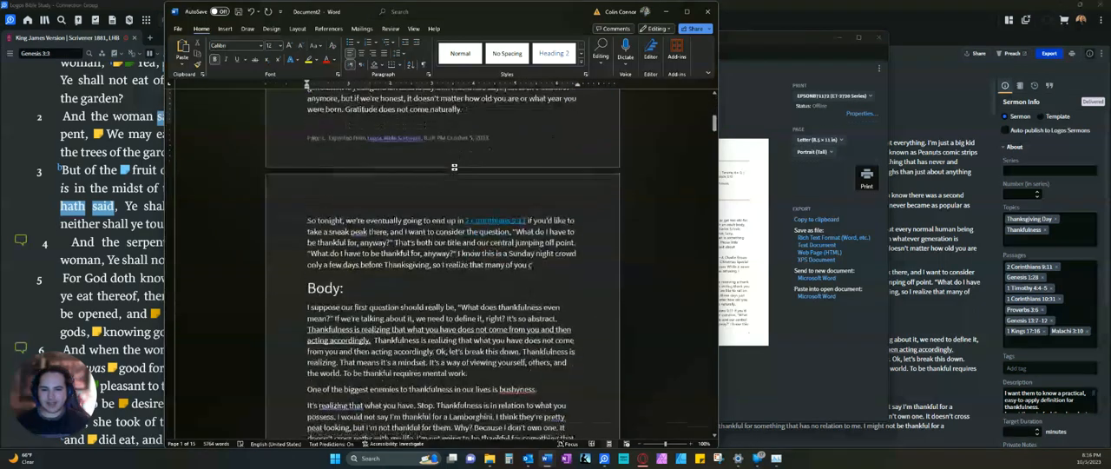
scroll(down, 3)
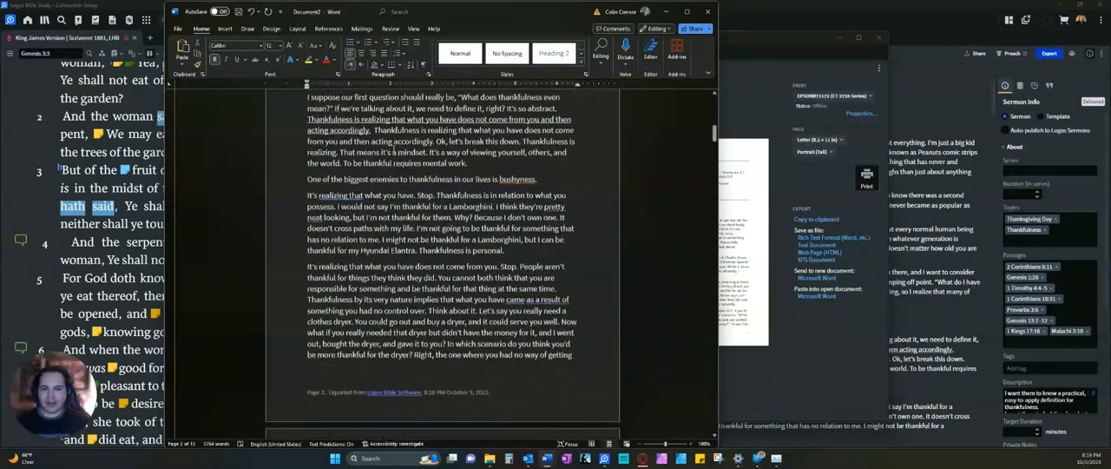
scroll(down, 3)
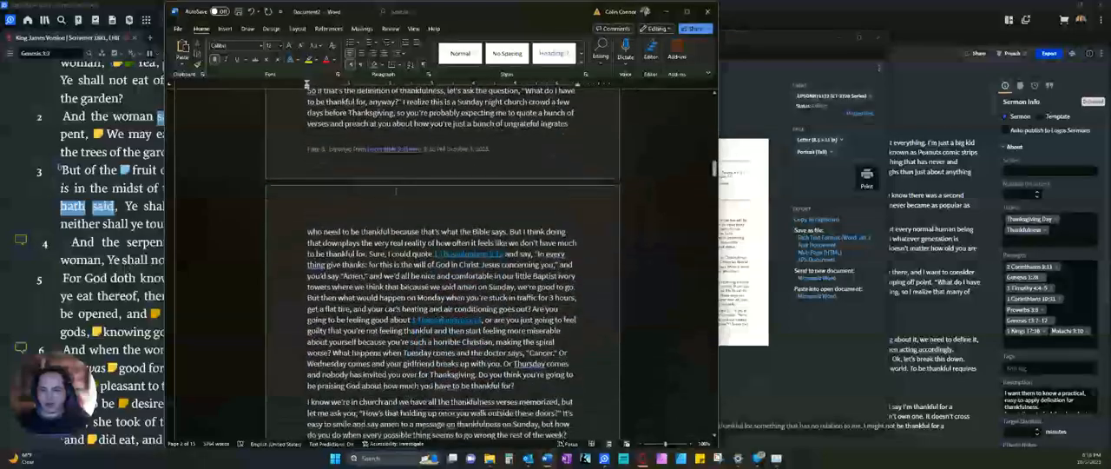
scroll(down, 3)
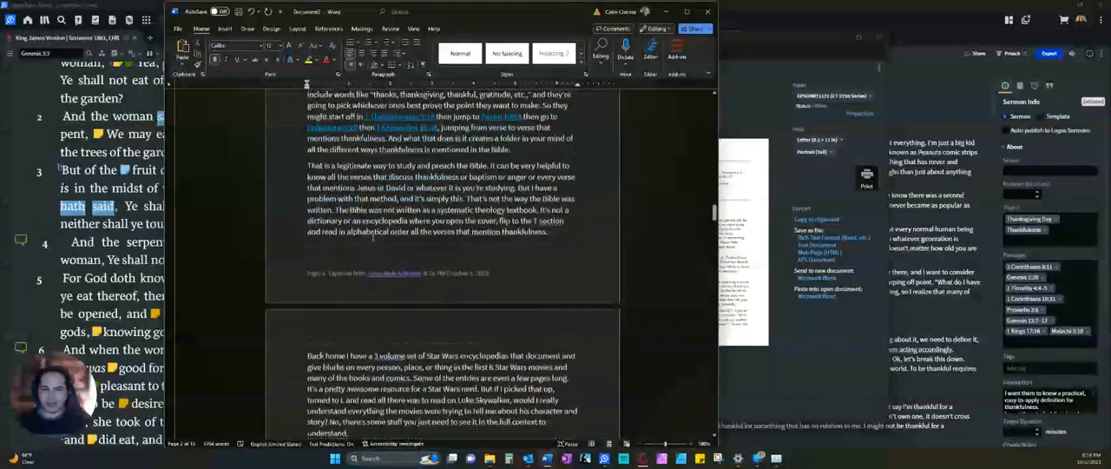
scroll(down, 3)
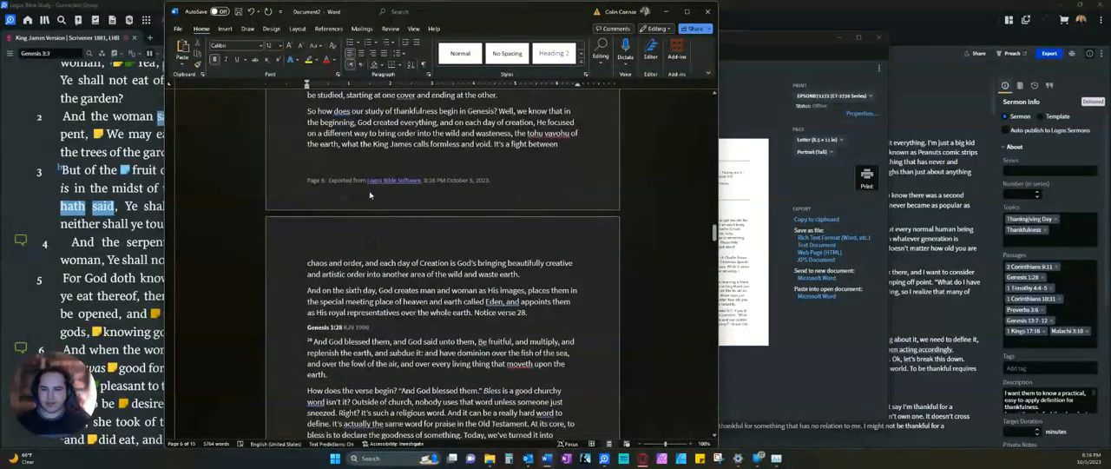
mouse_move(422, 190)
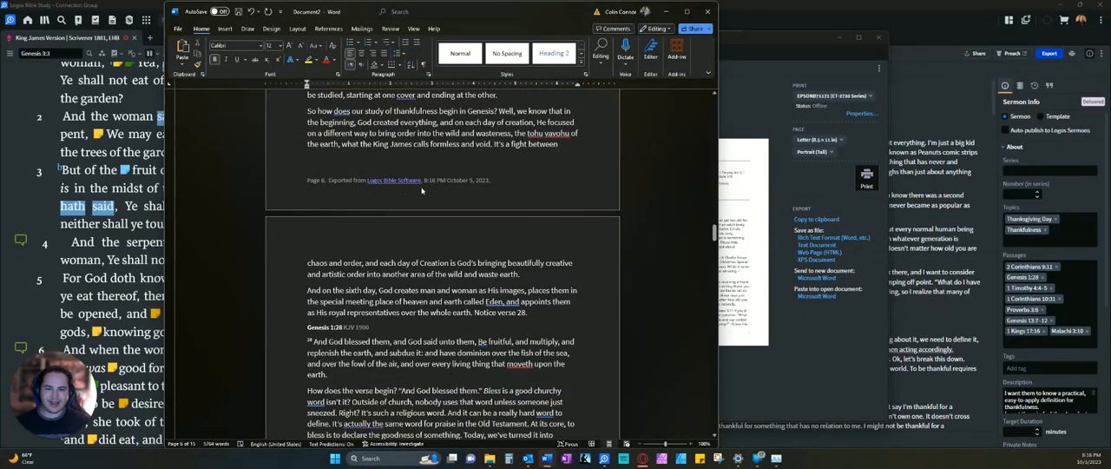
click(707, 11)
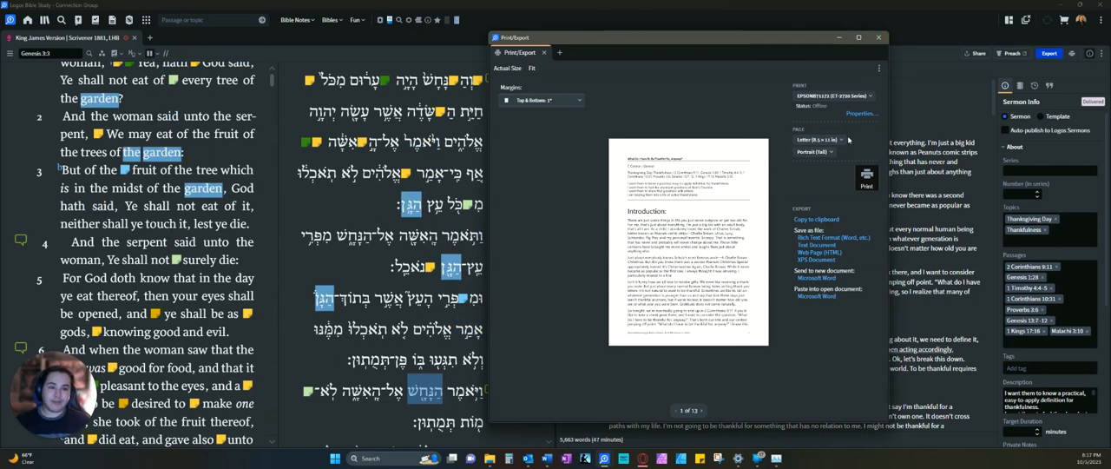
click(817, 140)
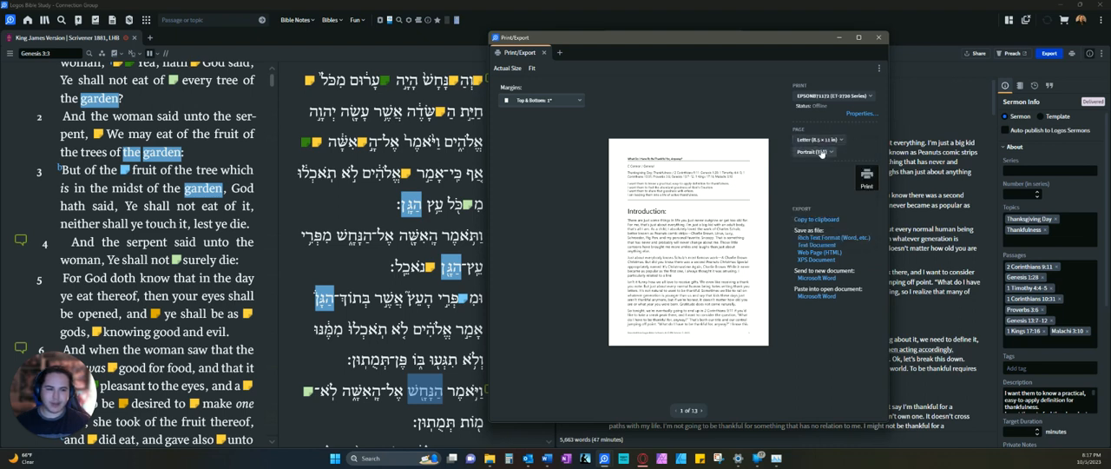
click(813, 151)
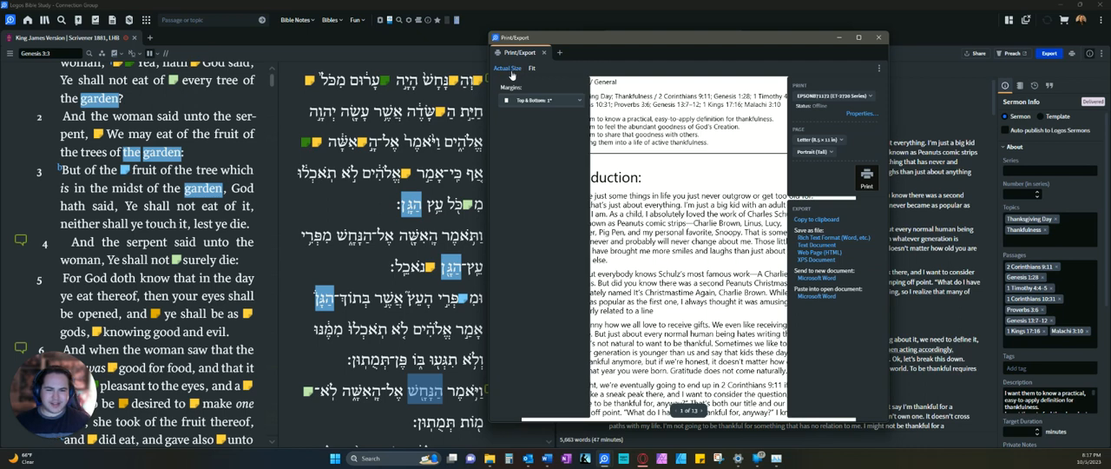
click(531, 68)
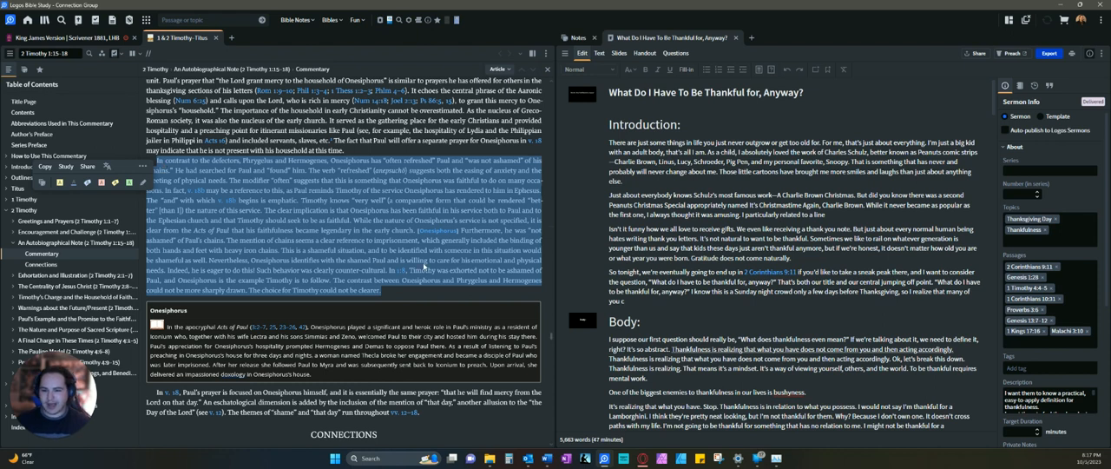
click(1048, 53)
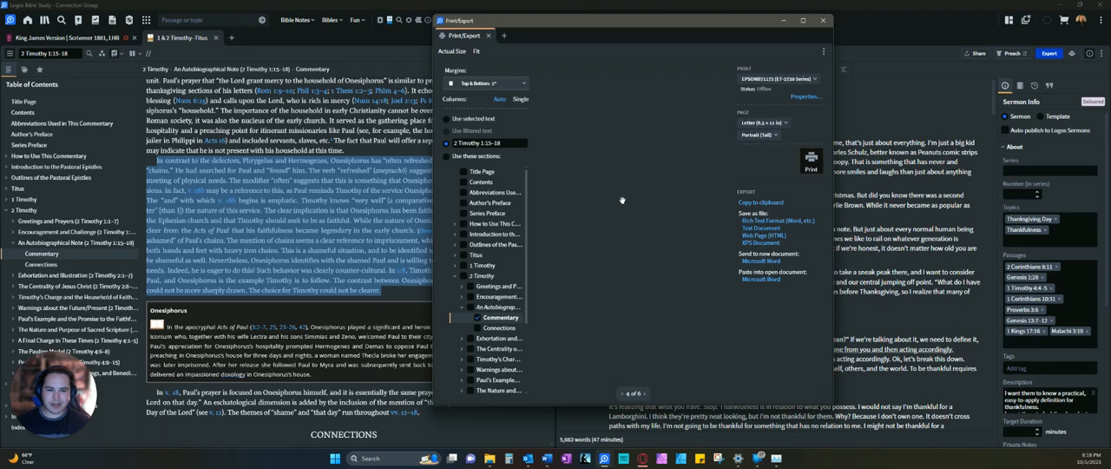
Step: Tick Connections alongside Commentary under An Autobiographical Note for export
click(649, 393)
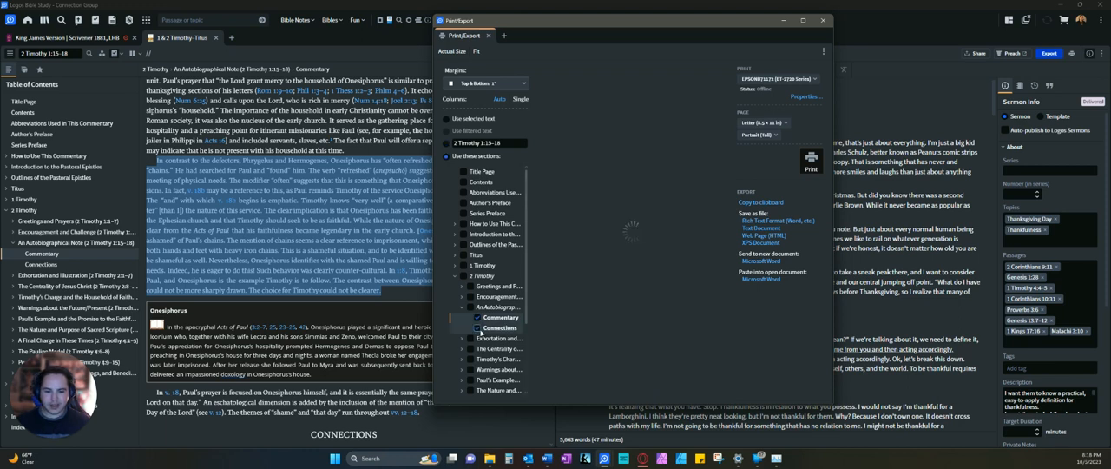
click(477, 317)
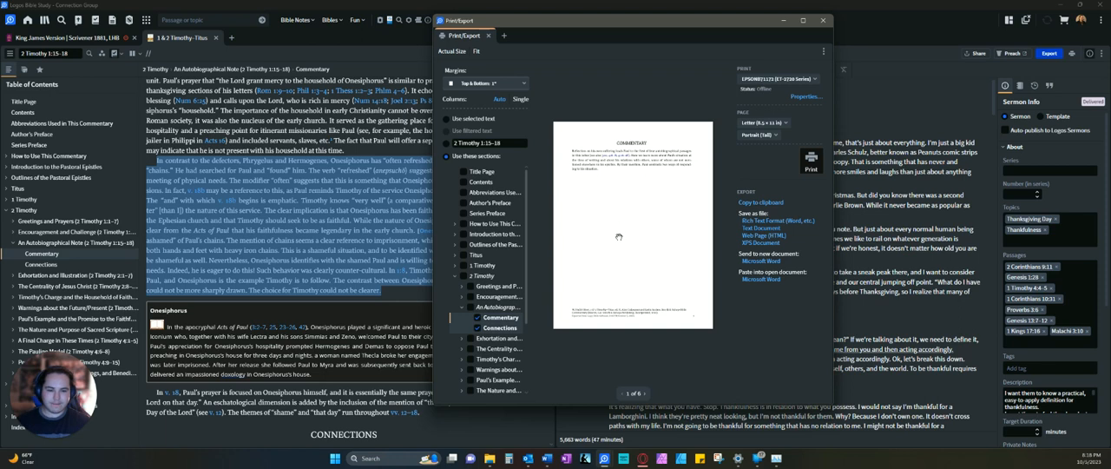